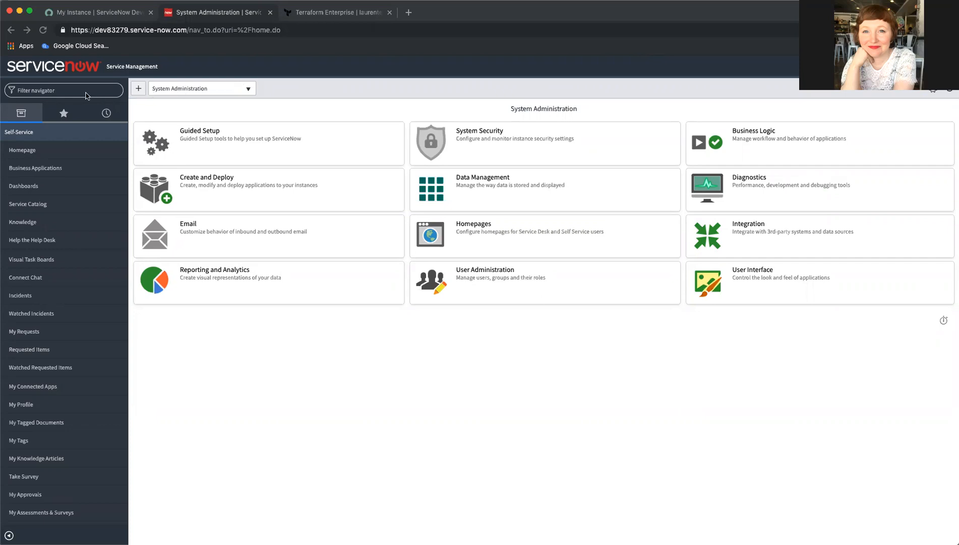
Filter the navigator for 'Cata' and open Service Catalog > Catalogs.
{"action": "left_click", "coordinate": [63, 90]}
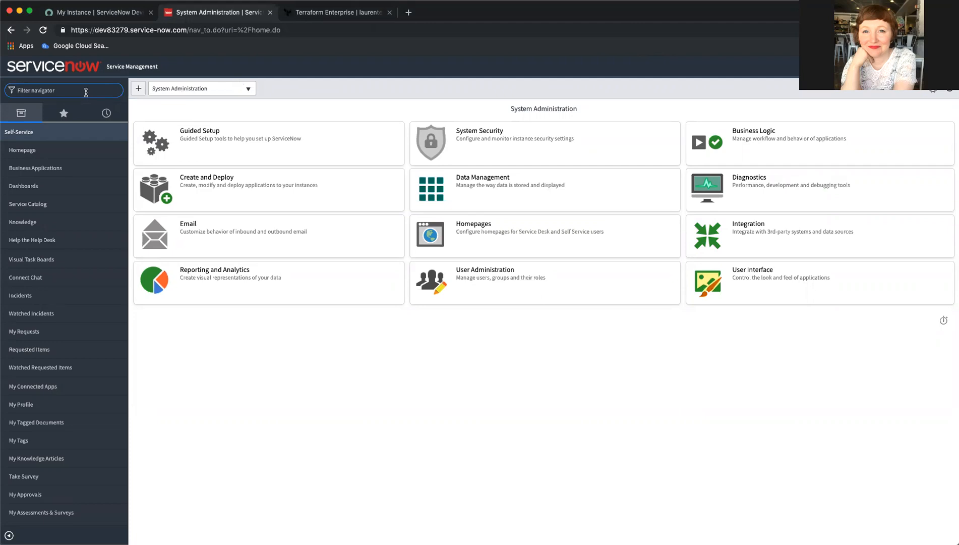
{"action": "type", "text": "Catalogs"}
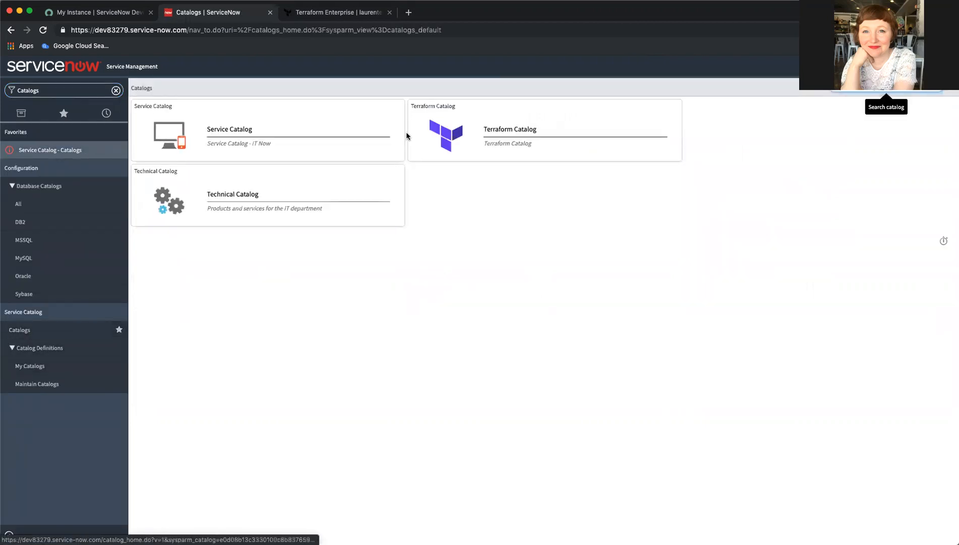
Open the Terraform Catalog to list Apply Run, Create Workspace and Provision Resources.
{"action": "left_click", "coordinate": [509, 129]}
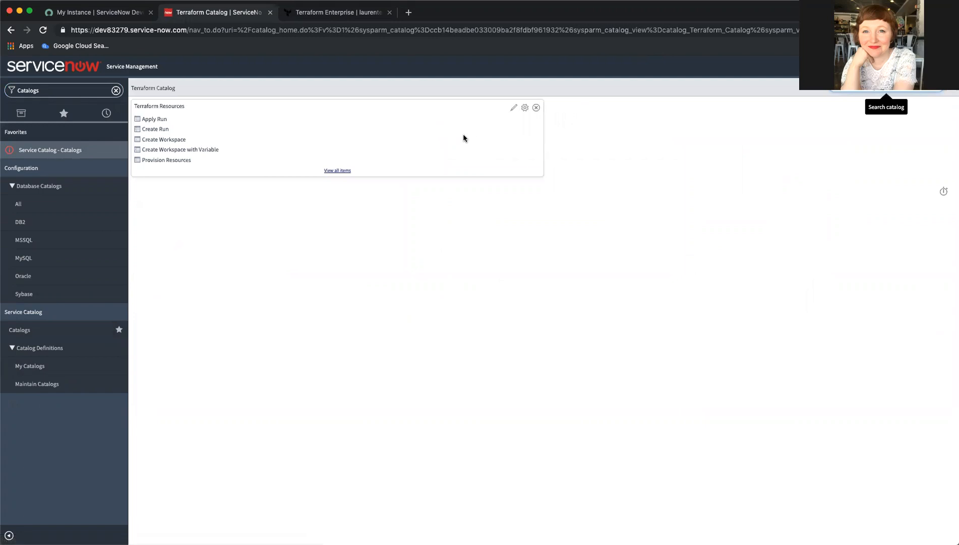
{"action": "mouse_move", "coordinate": [180, 149]}
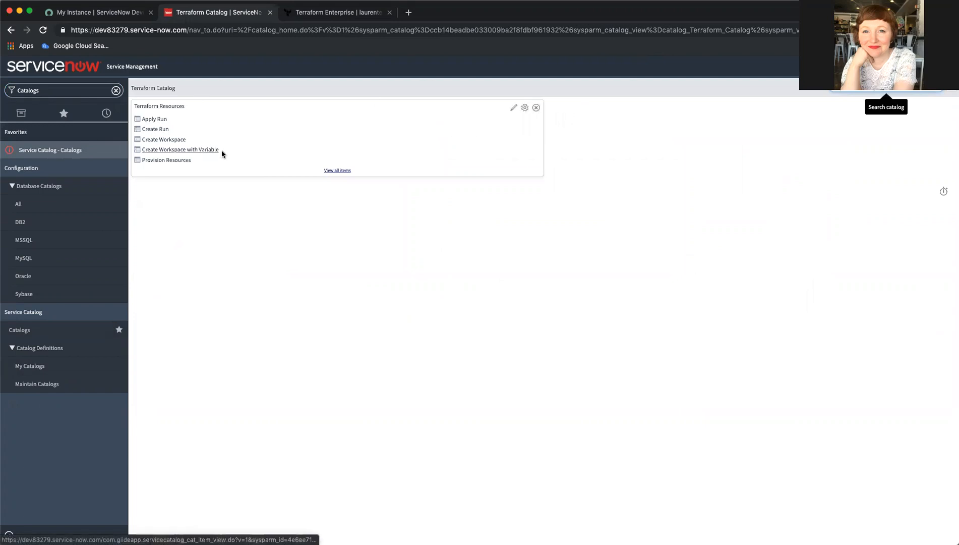
{"action": "mouse_move", "coordinate": [162, 138]}
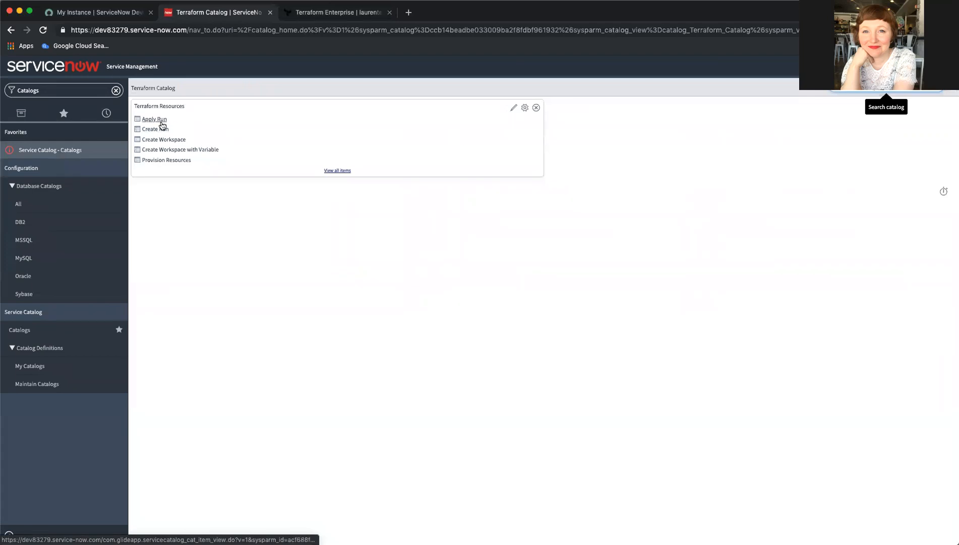
{"action": "mouse_move", "coordinate": [189, 144]}
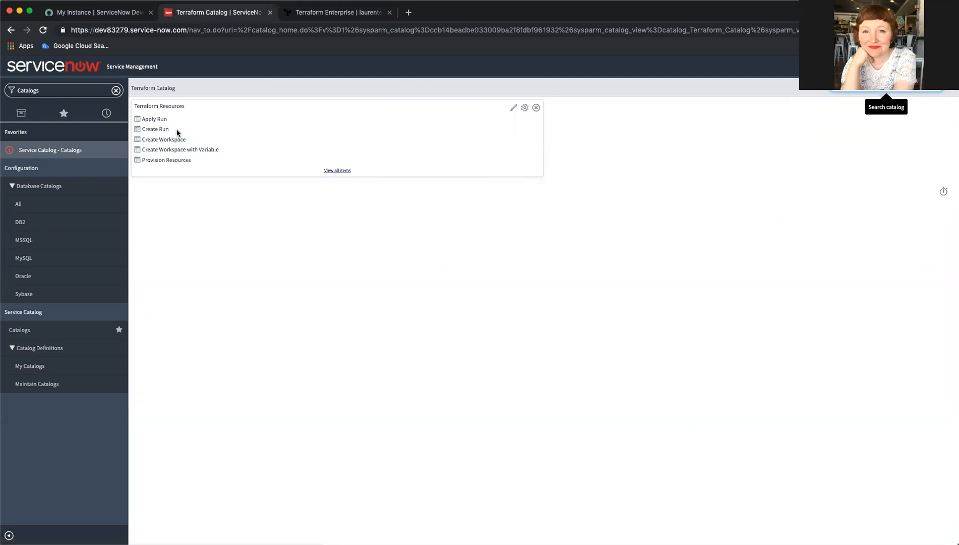
{"action": "mouse_move", "coordinate": [175, 121]}
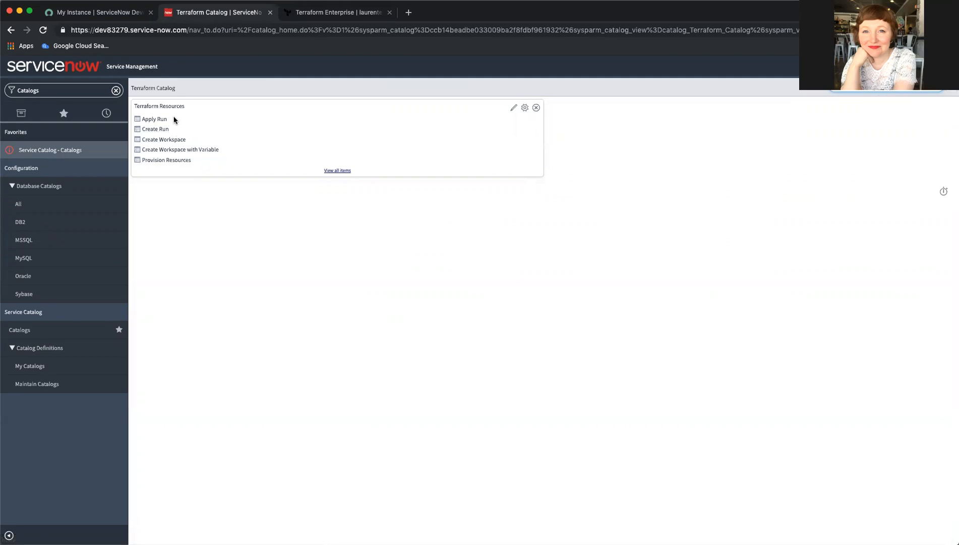
{"action": "mouse_move", "coordinate": [252, 135]}
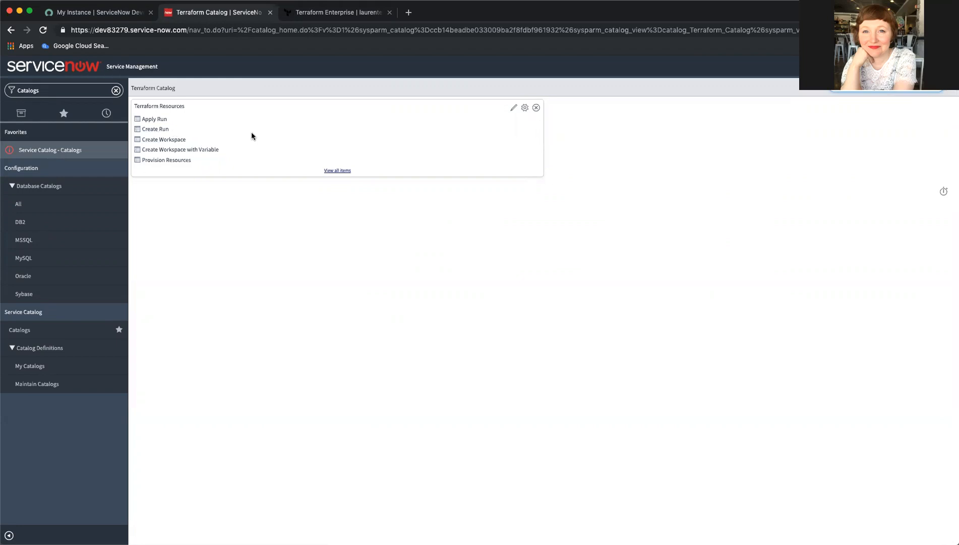
{"action": "mouse_move", "coordinate": [177, 147]}
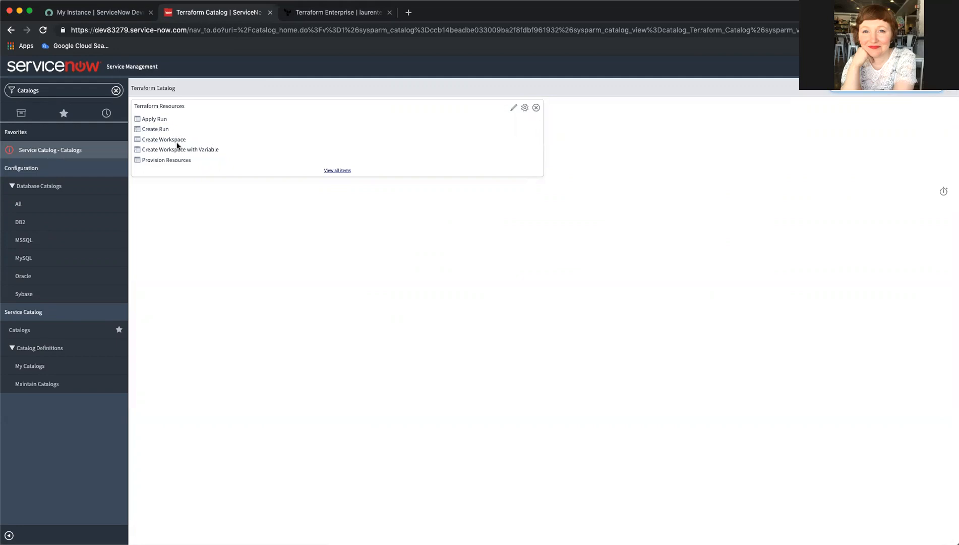
{"action": "mouse_move", "coordinate": [199, 132]}
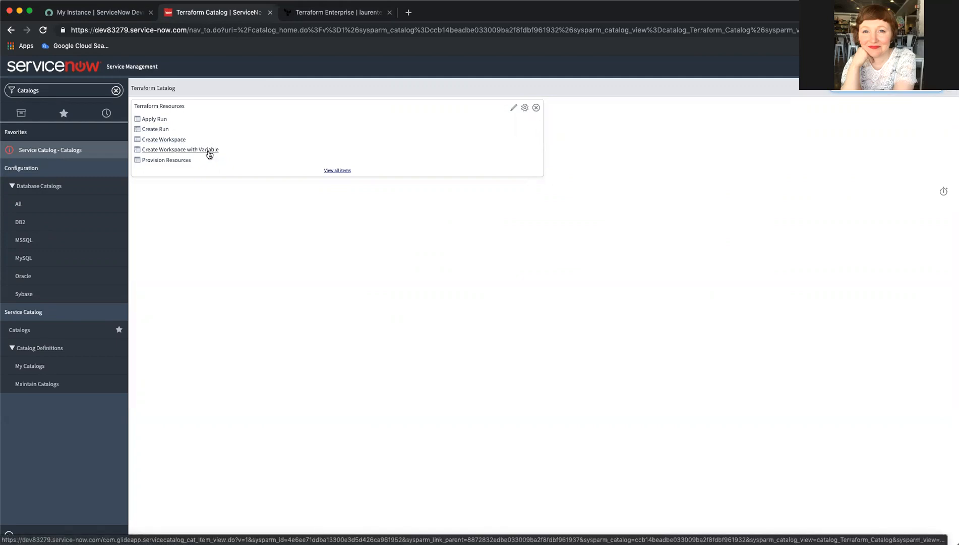
{"action": "mouse_move", "coordinate": [190, 162]}
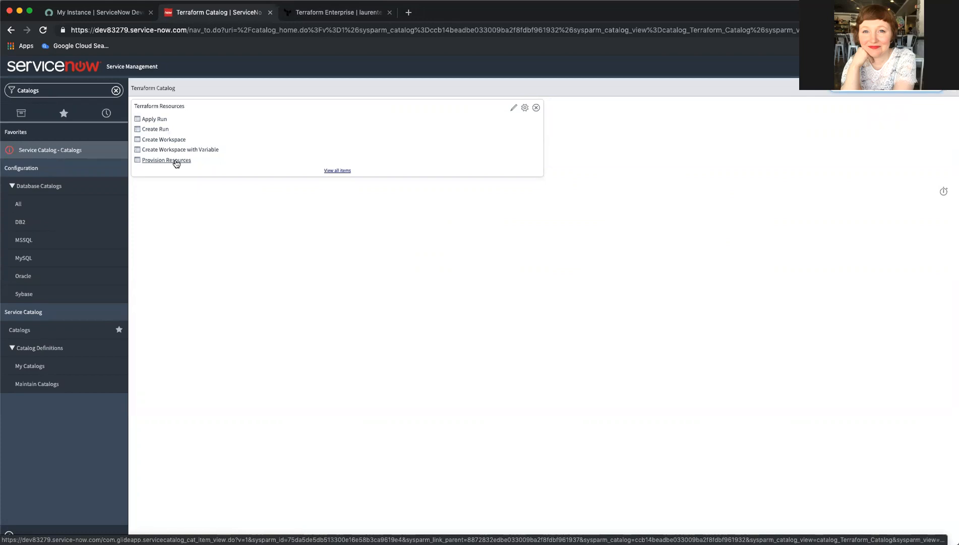
Order Provision Resources with Pet Server selected as the VCS repository.
{"action": "left_click", "coordinate": [166, 159]}
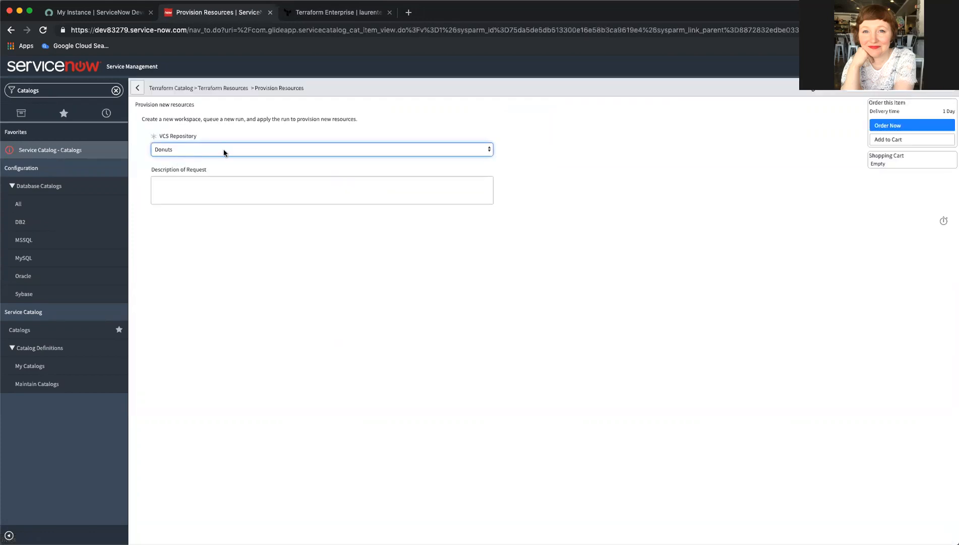
{"action": "left_click", "coordinate": [321, 149]}
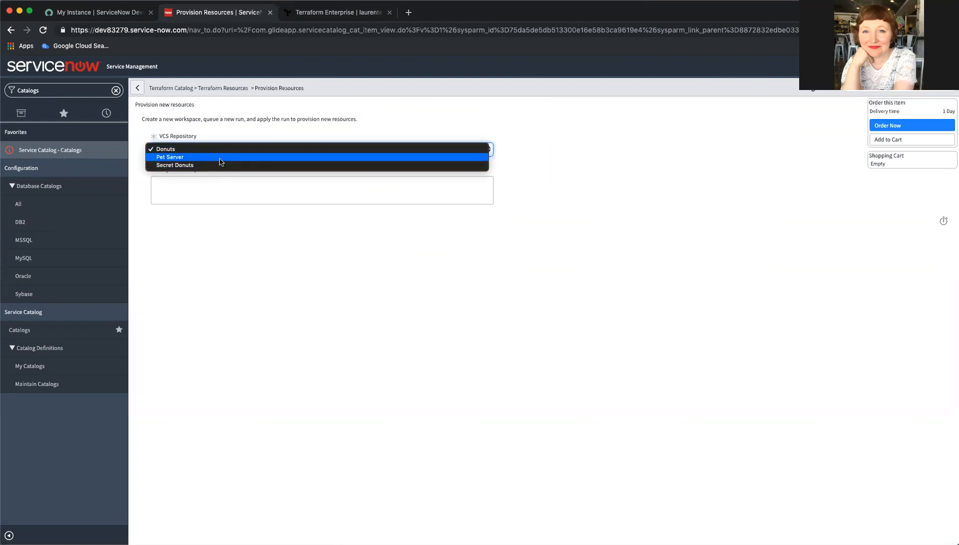
{"action": "mouse_move", "coordinate": [221, 156]}
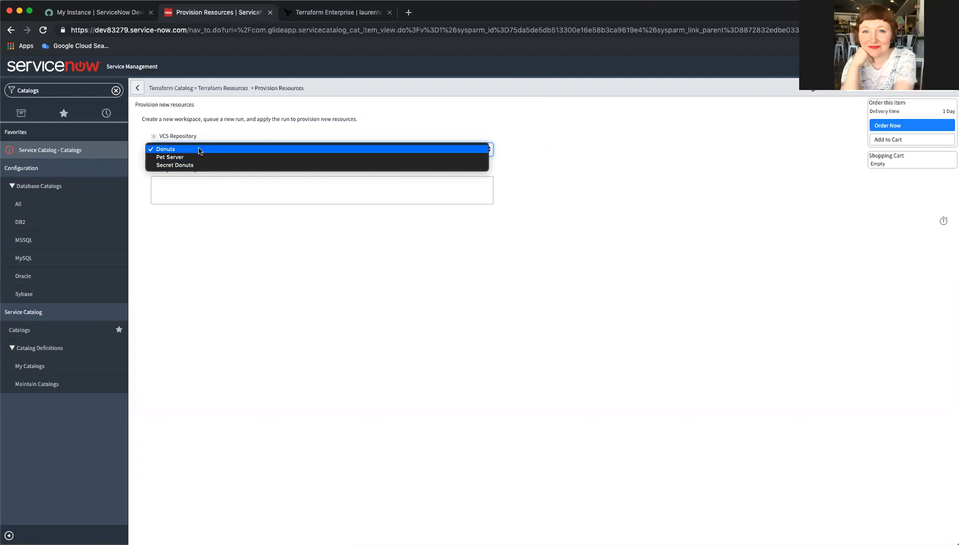
{"action": "mouse_move", "coordinate": [196, 156]}
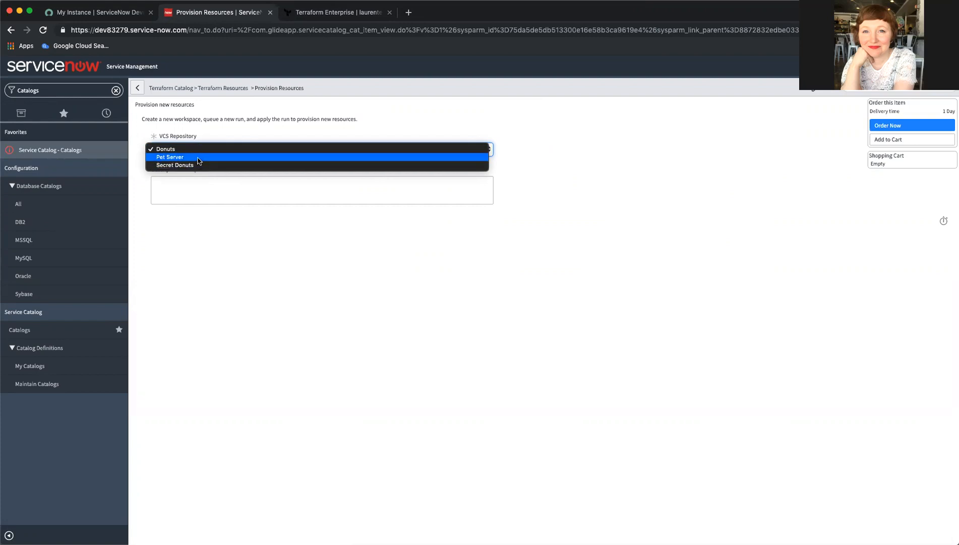
{"action": "left_click", "coordinate": [170, 157]}
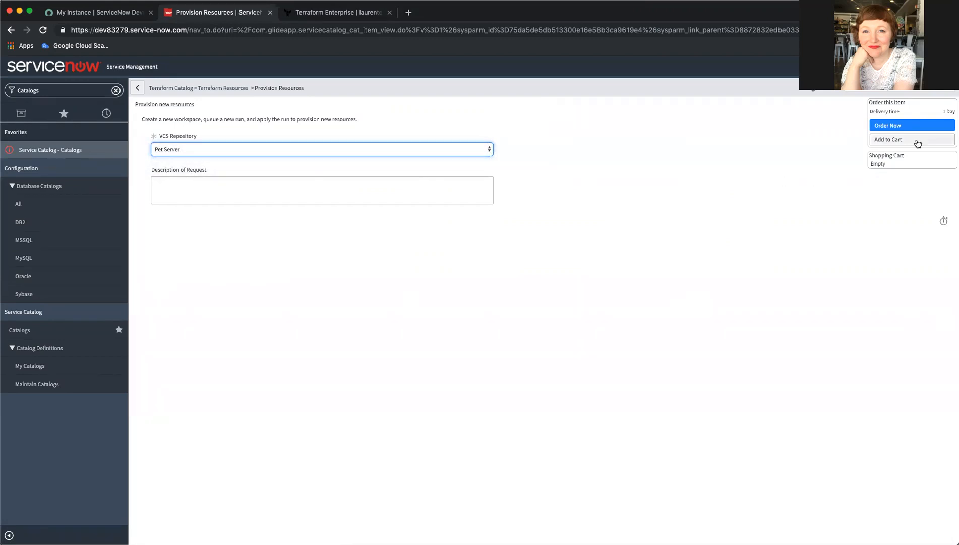
{"action": "left_click", "coordinate": [887, 126]}
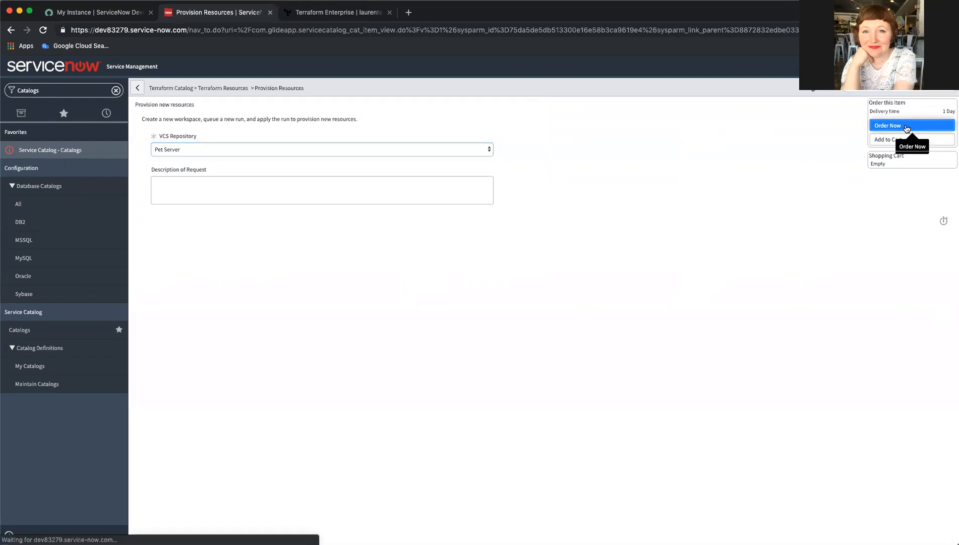
{"action": "mouse_move", "coordinate": [370, 188]}
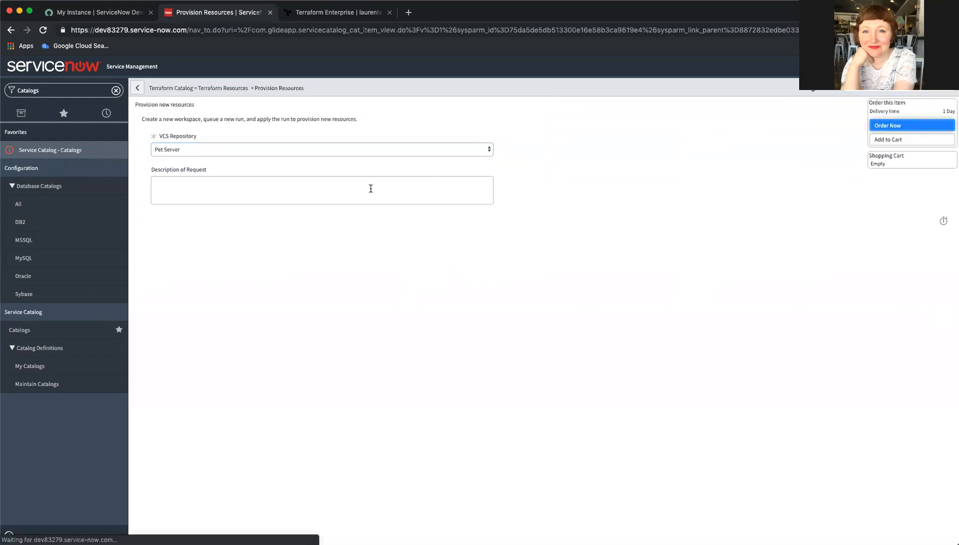
Open RITM0010025 and scroll its activity log to the bold-wallaby apply result.
{"action": "left_click", "coordinate": [911, 125]}
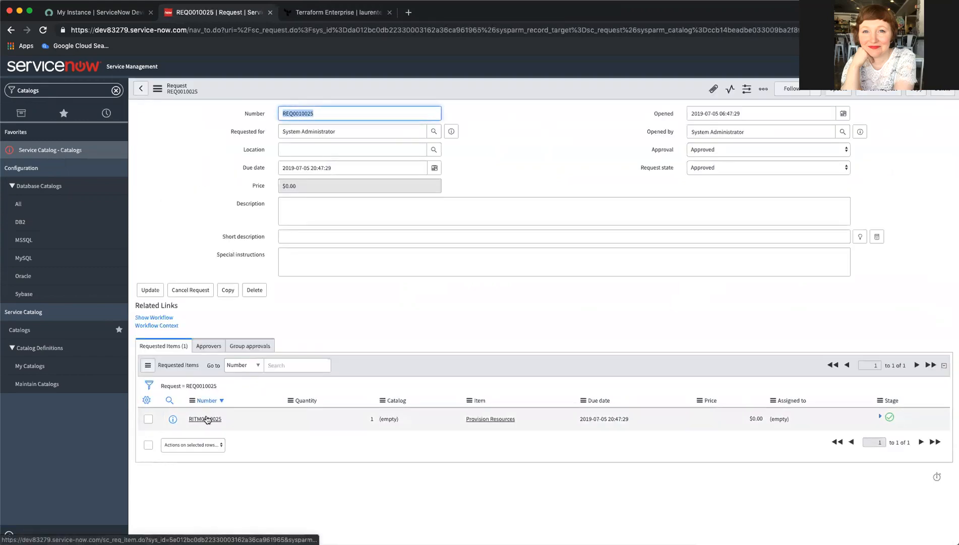
{"action": "left_click", "coordinate": [204, 419]}
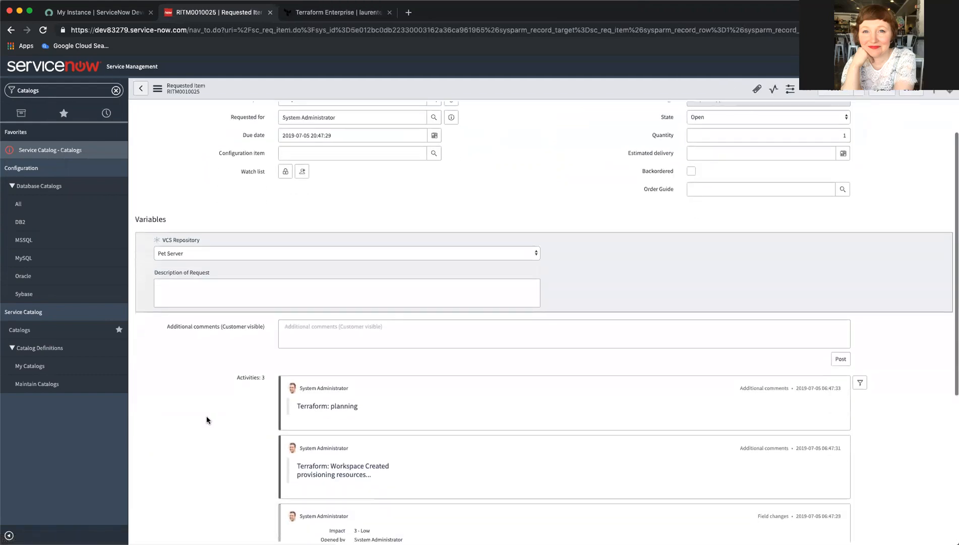
{"action": "scroll", "scroll_direction": "down", "scroll_amount": 3}
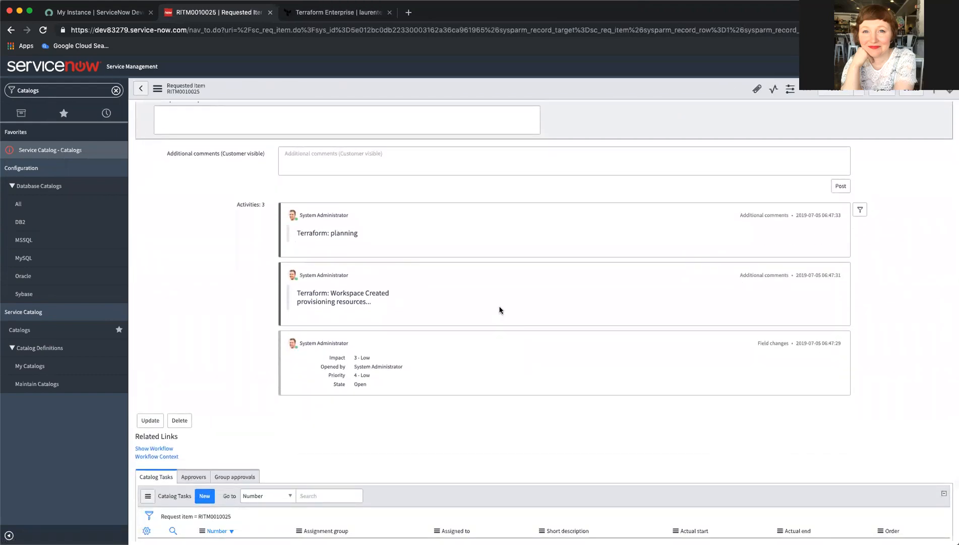
{"action": "mouse_move", "coordinate": [368, 287]}
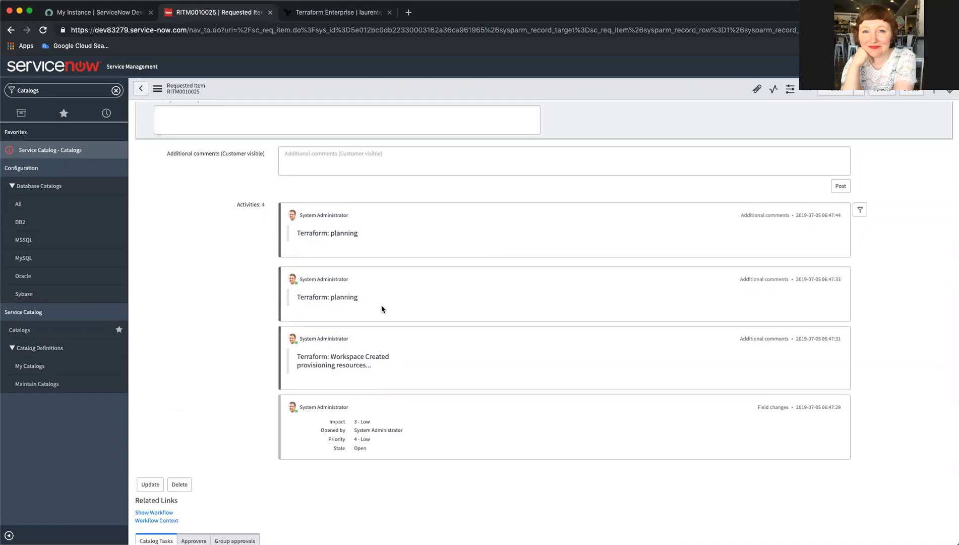
{"action": "mouse_move", "coordinate": [403, 238]}
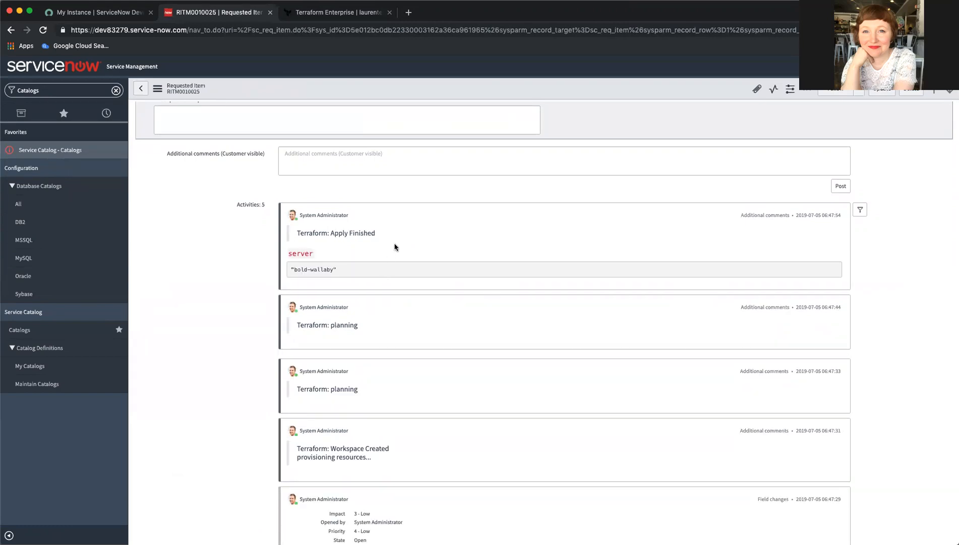
{"action": "mouse_move", "coordinate": [291, 275]}
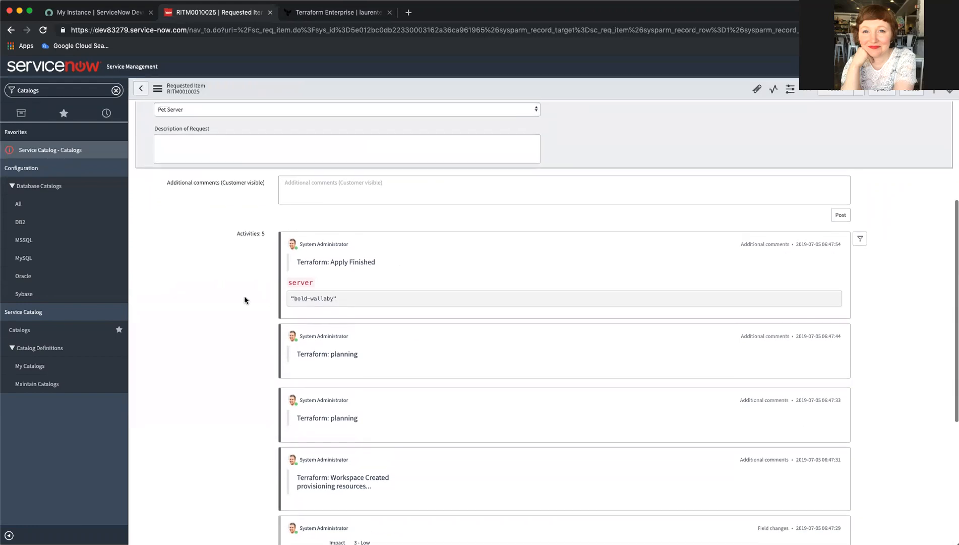
{"action": "scroll", "scroll_direction": "down", "scroll_amount": 3}
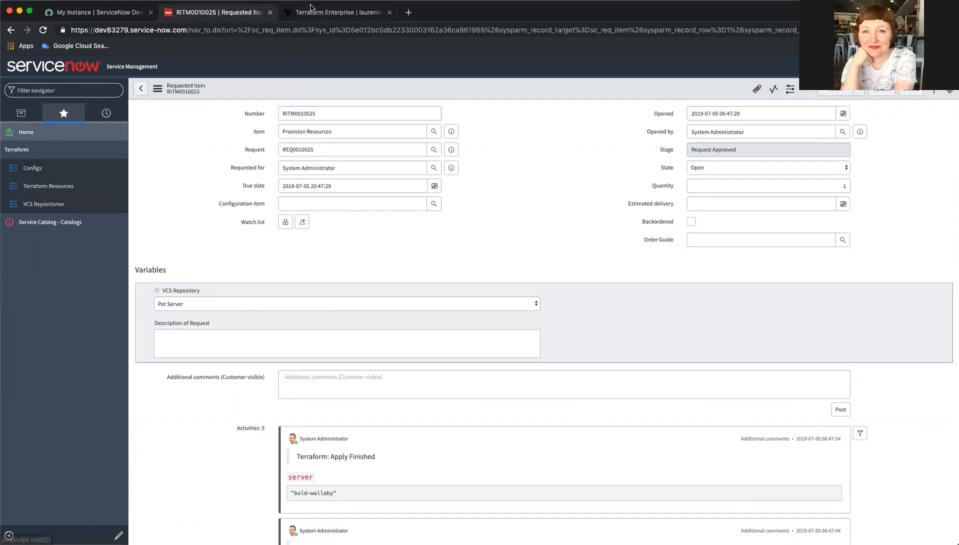
Open workspace RITM0010025's latest run and scroll through its plan, policy check and apply logs.
{"action": "left_click", "coordinate": [335, 12]}
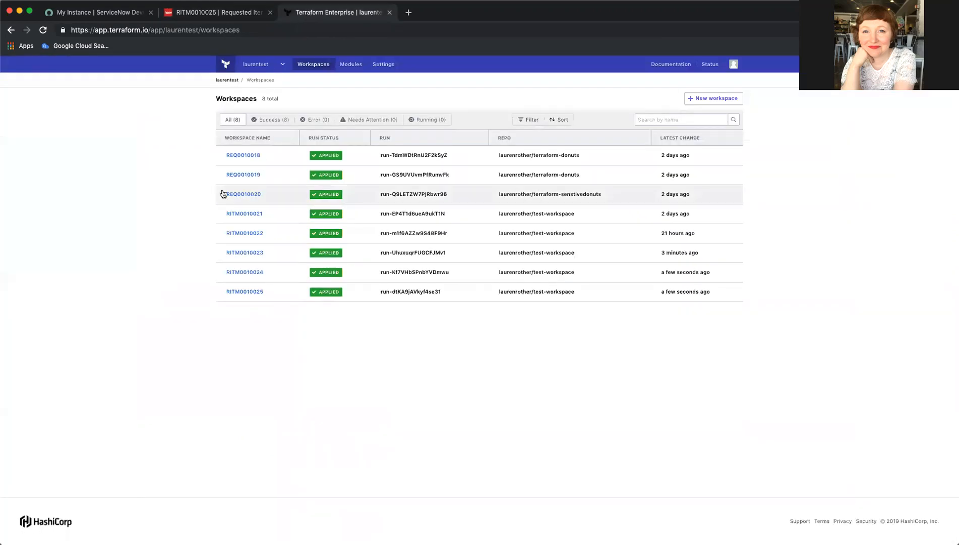
{"action": "mouse_move", "coordinate": [244, 292]}
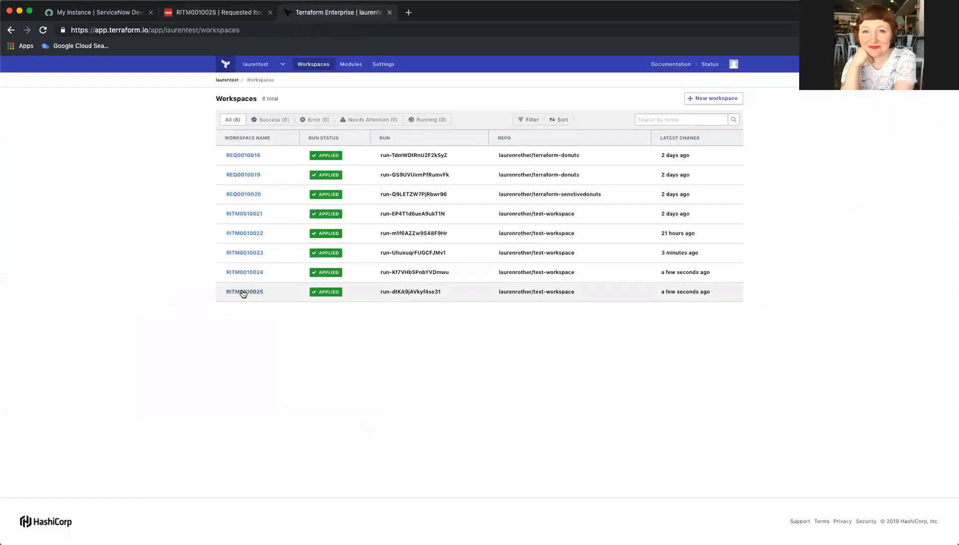
{"action": "mouse_move", "coordinate": [244, 292]}
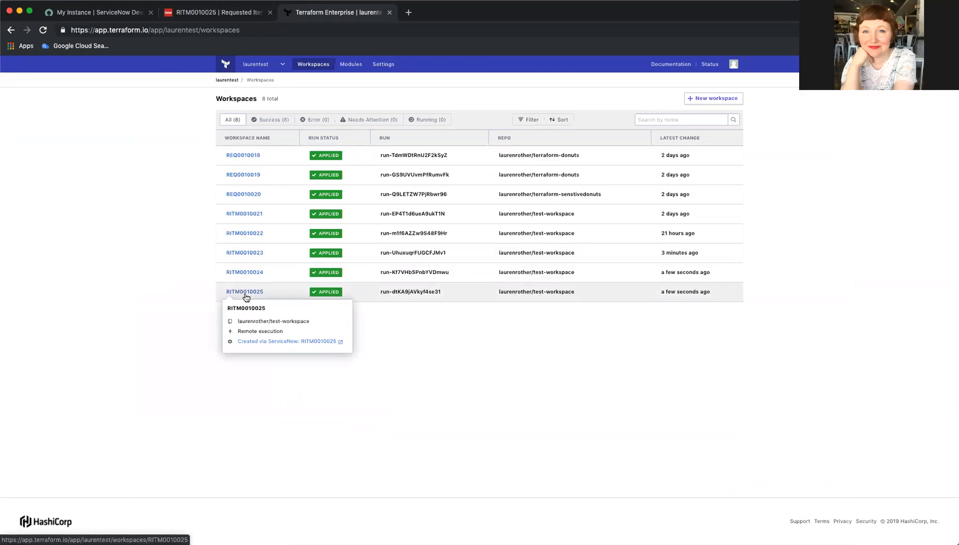
{"action": "mouse_move", "coordinate": [246, 341]}
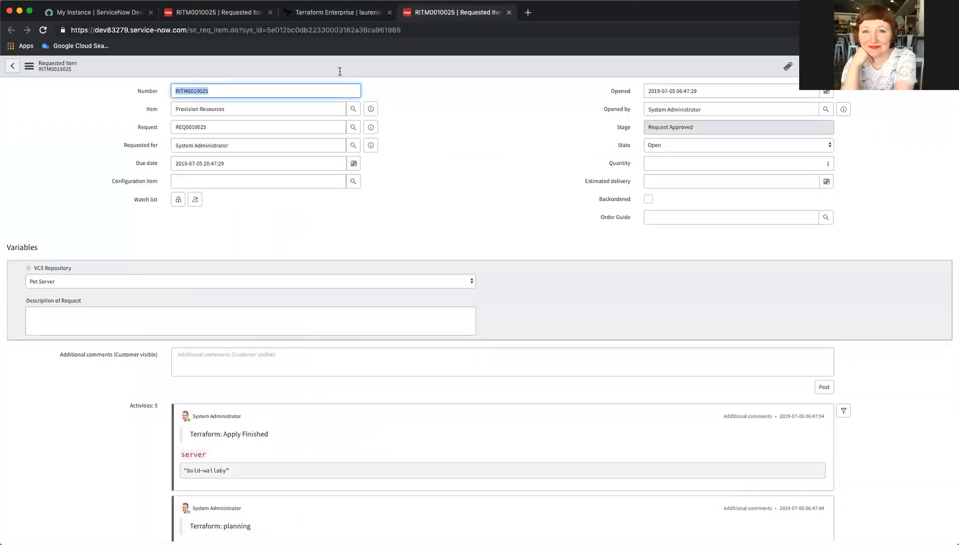
{"action": "left_click", "coordinate": [339, 12]}
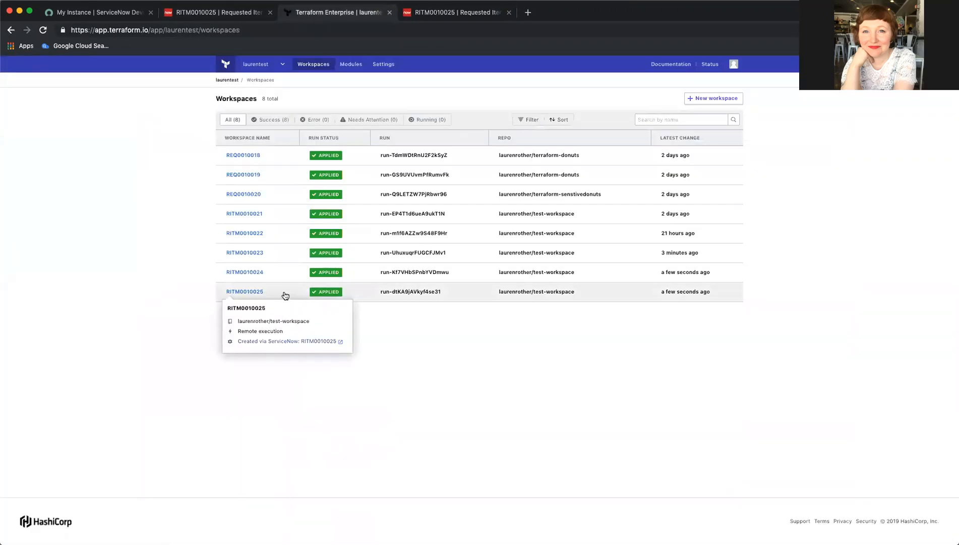
{"action": "left_click", "coordinate": [245, 291]}
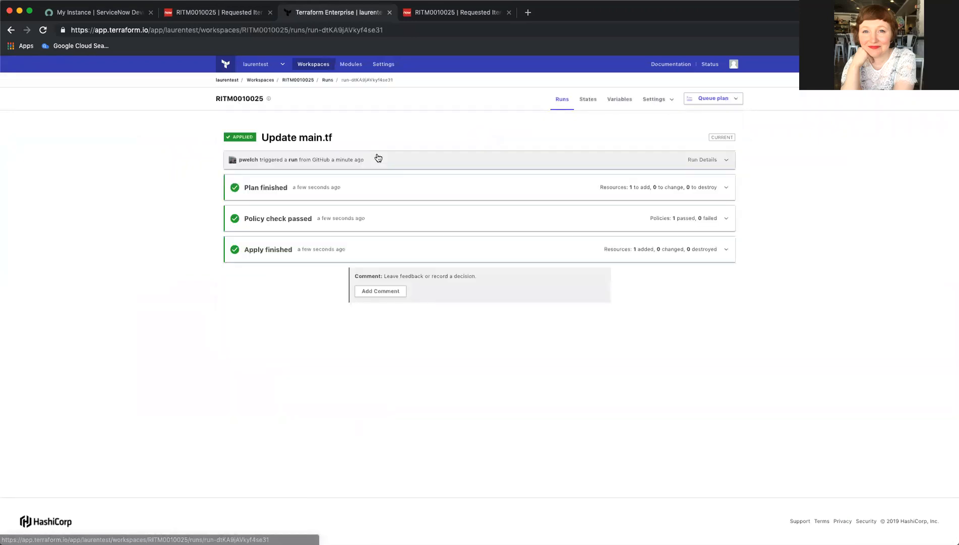
{"action": "left_click", "coordinate": [264, 187]}
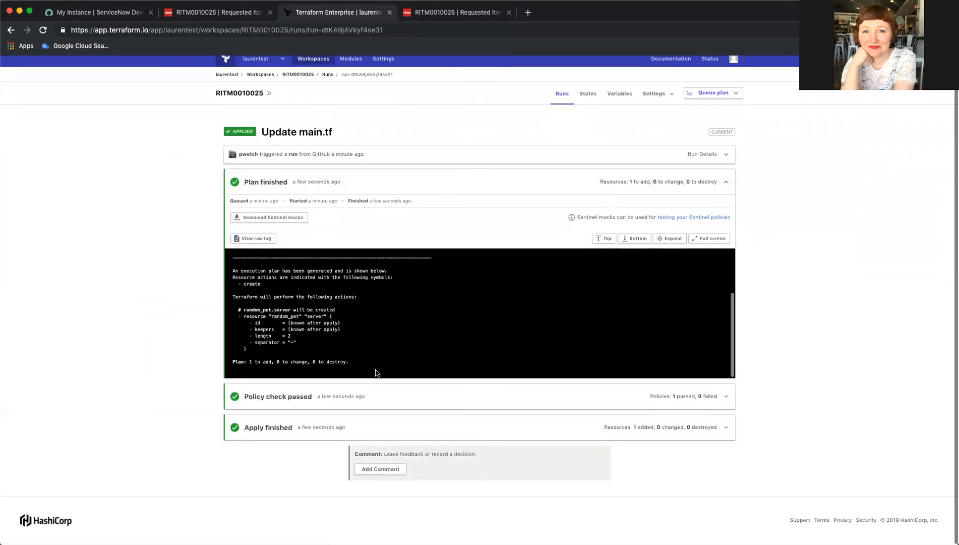
{"action": "scroll", "scroll_direction": "down", "scroll_amount": 3}
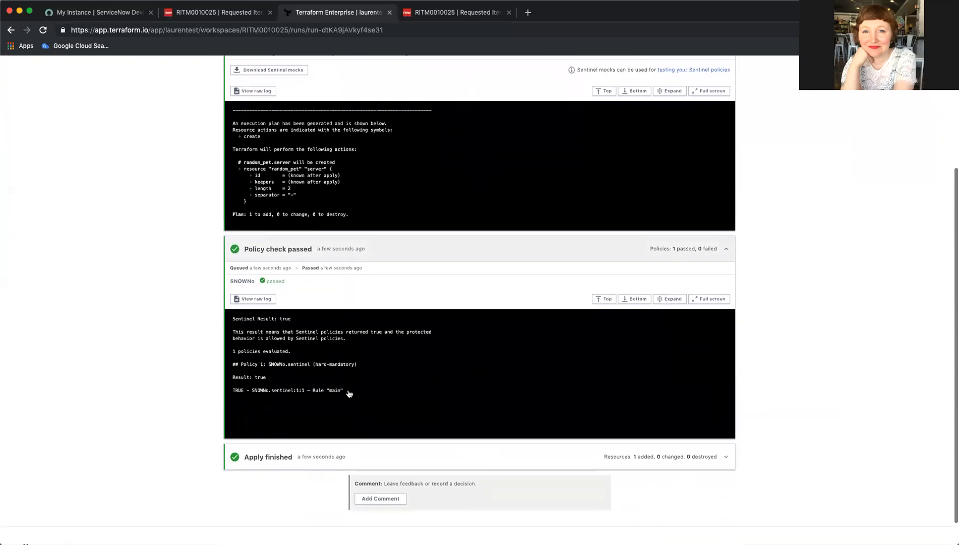
{"action": "scroll", "scroll_direction": "down", "scroll_amount": 3}
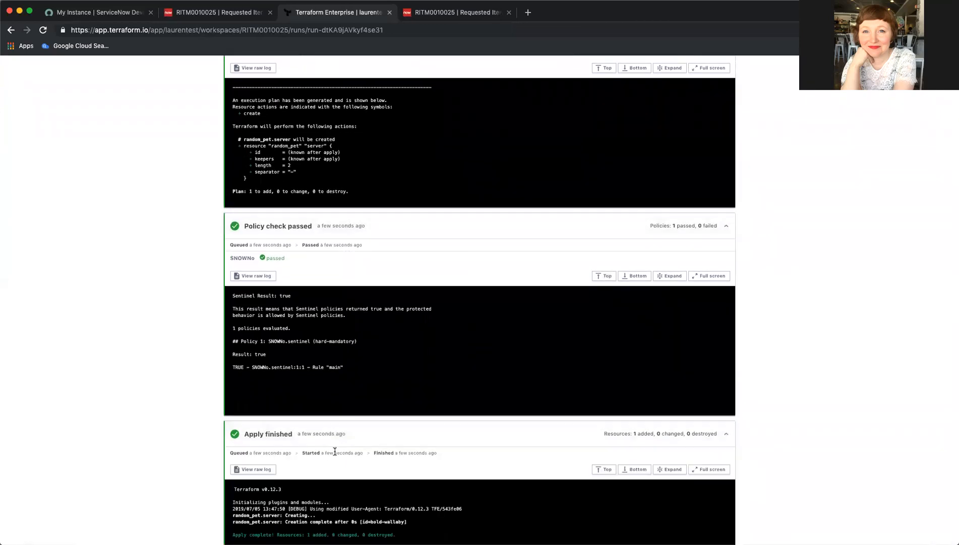
{"action": "scroll", "scroll_direction": "down", "scroll_amount": 3}
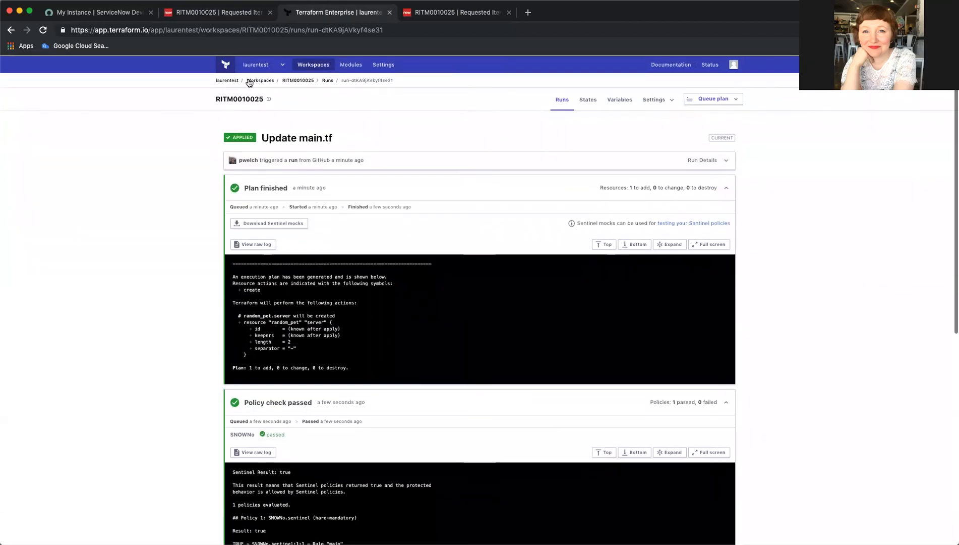
Fill a Pet Server workspace order with description 'Longer name' and Name Length 5.
{"action": "left_click", "coordinate": [215, 12]}
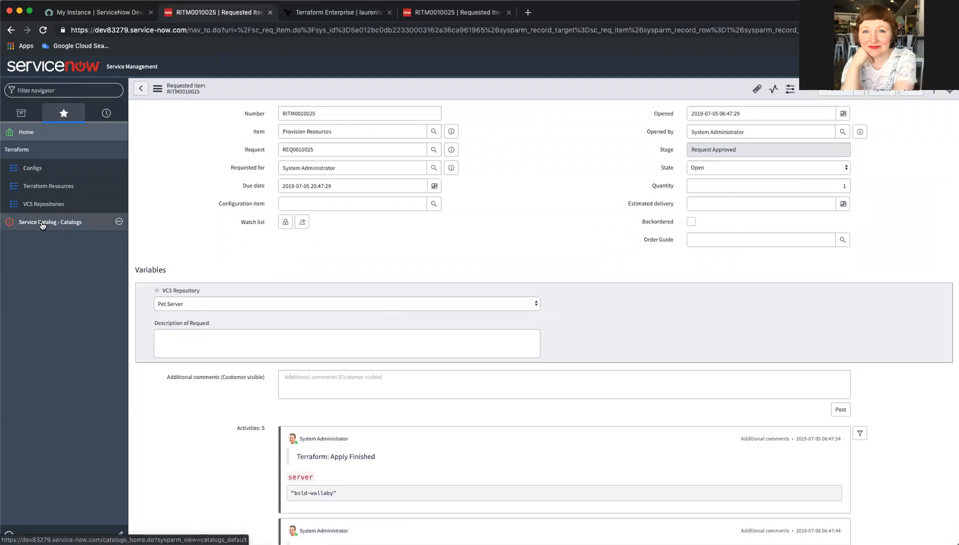
{"action": "left_click", "coordinate": [50, 221]}
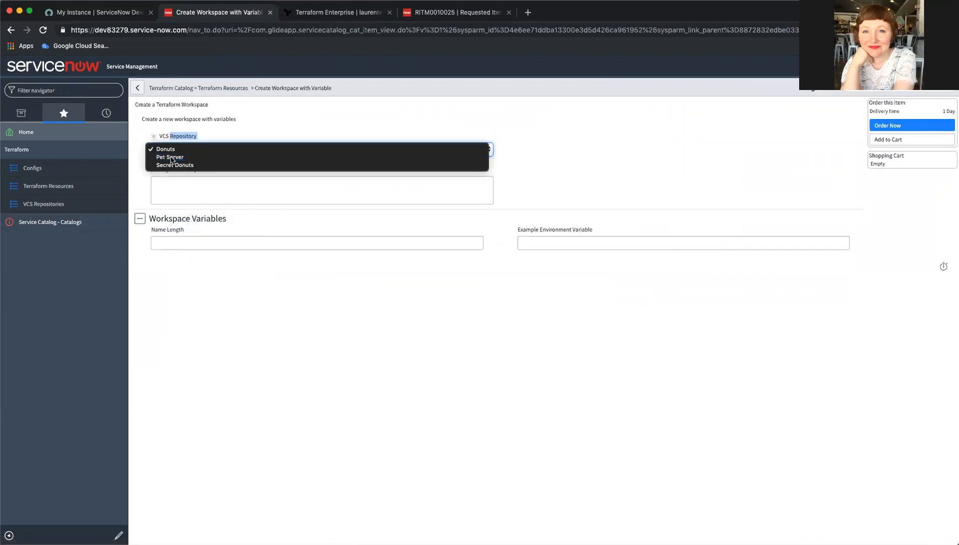
{"action": "left_click", "coordinate": [170, 157]}
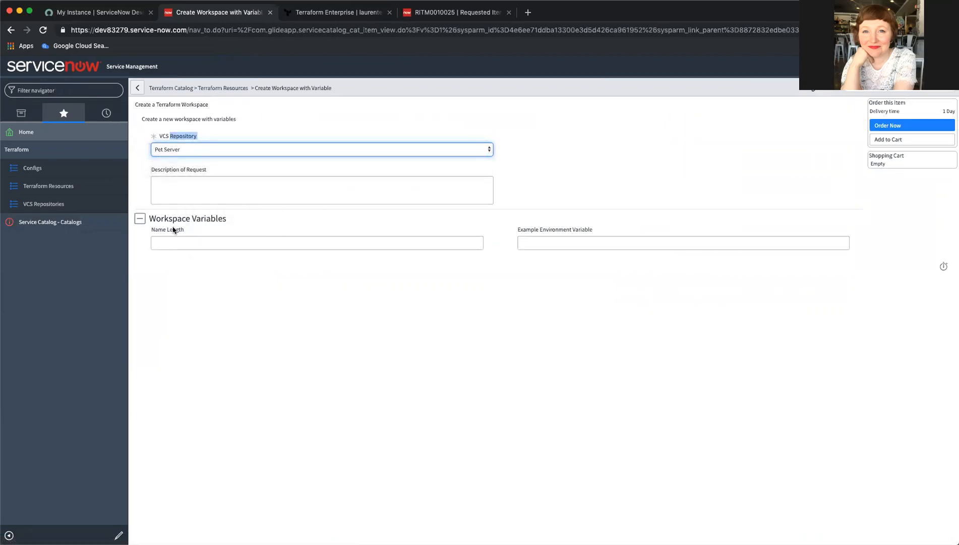
{"action": "type", "text": "Longer name"}
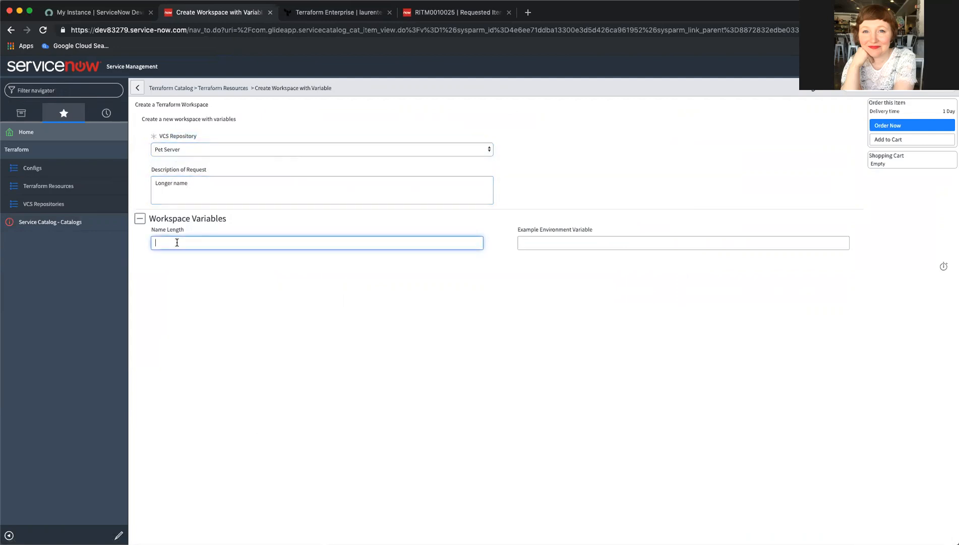
{"action": "type", "text": "5"}
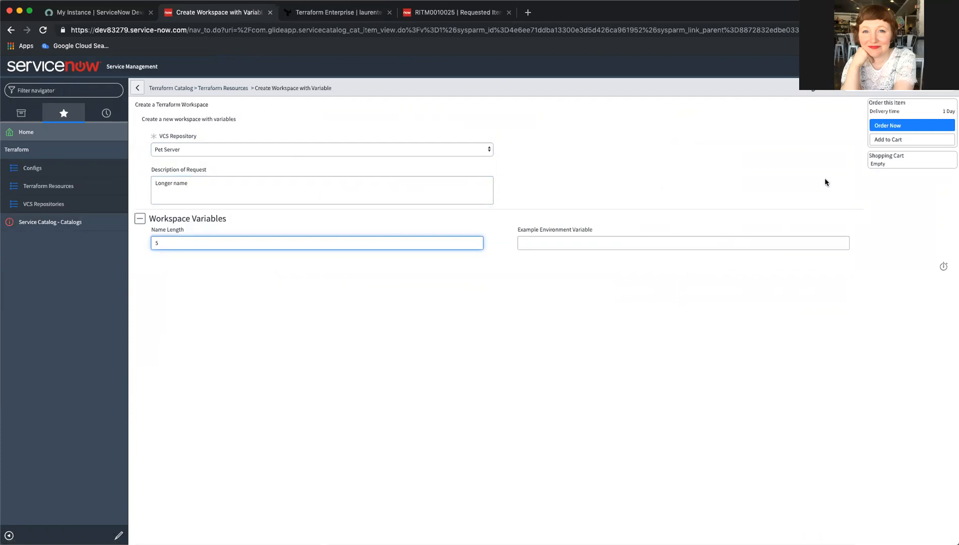
Submit the order and open new workspace RITM0010026 in Terraform Enterprise.
{"action": "left_click", "coordinate": [912, 125]}
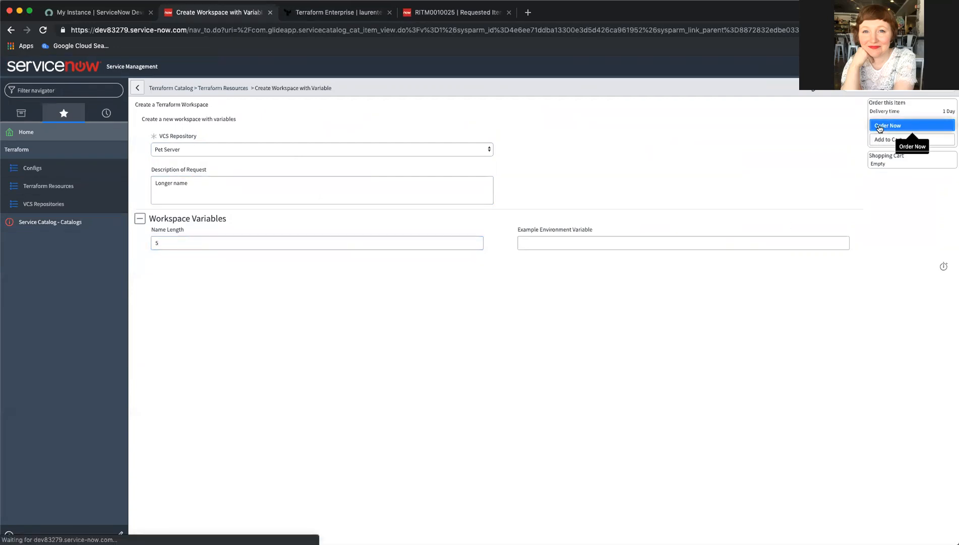
{"action": "left_click", "coordinate": [887, 126]}
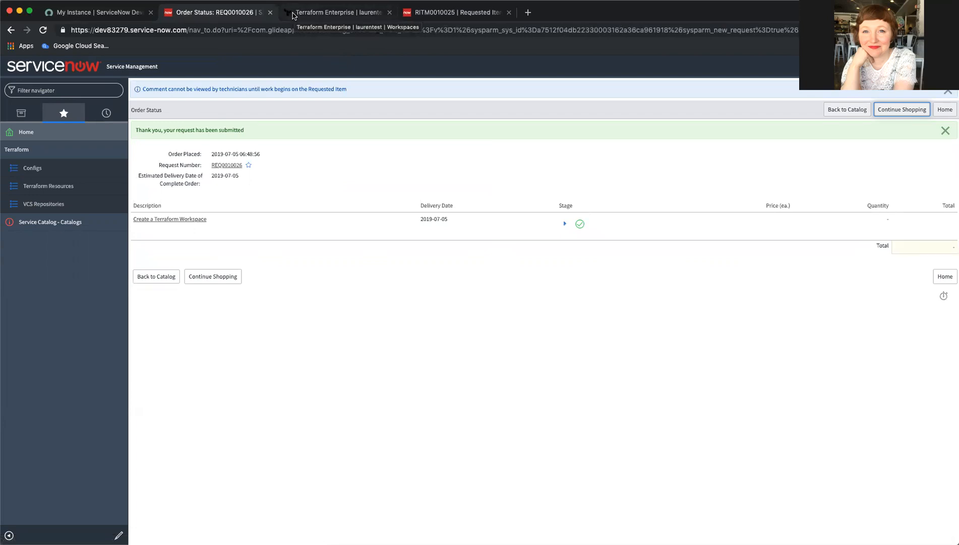
{"action": "left_click", "coordinate": [336, 12]}
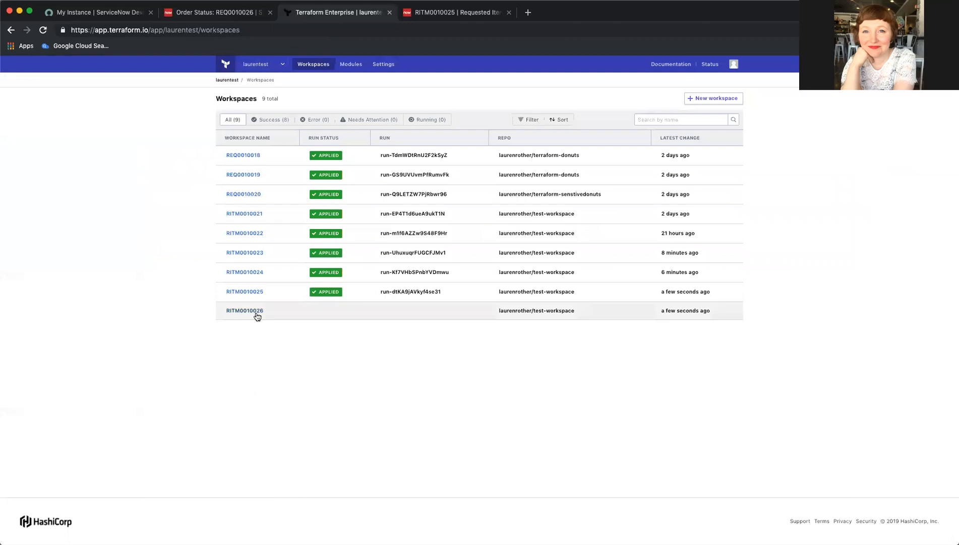
{"action": "mouse_move", "coordinate": [244, 310]}
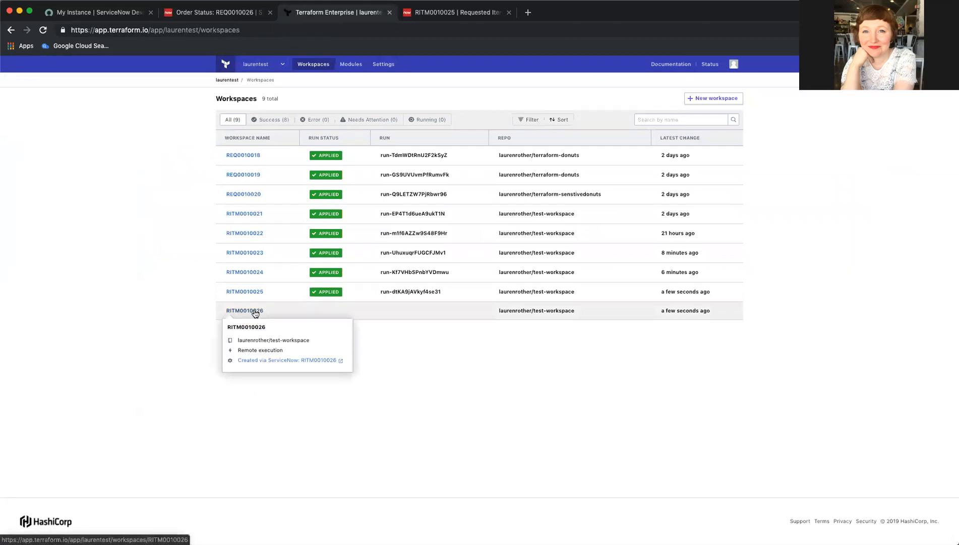
{"action": "left_click", "coordinate": [245, 310]}
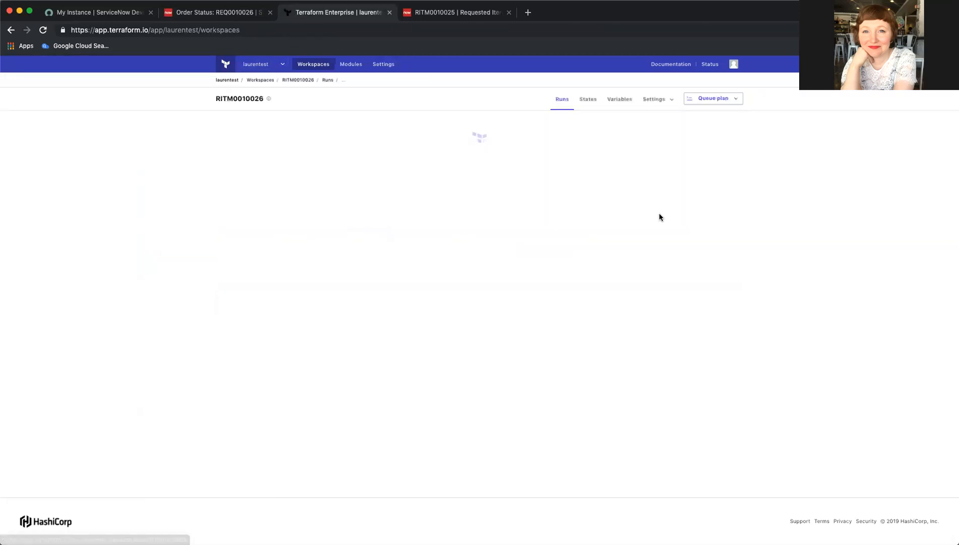
Queue a plan for RITM0010026 with the reason 'Customized name'.
{"action": "left_click", "coordinate": [712, 98]}
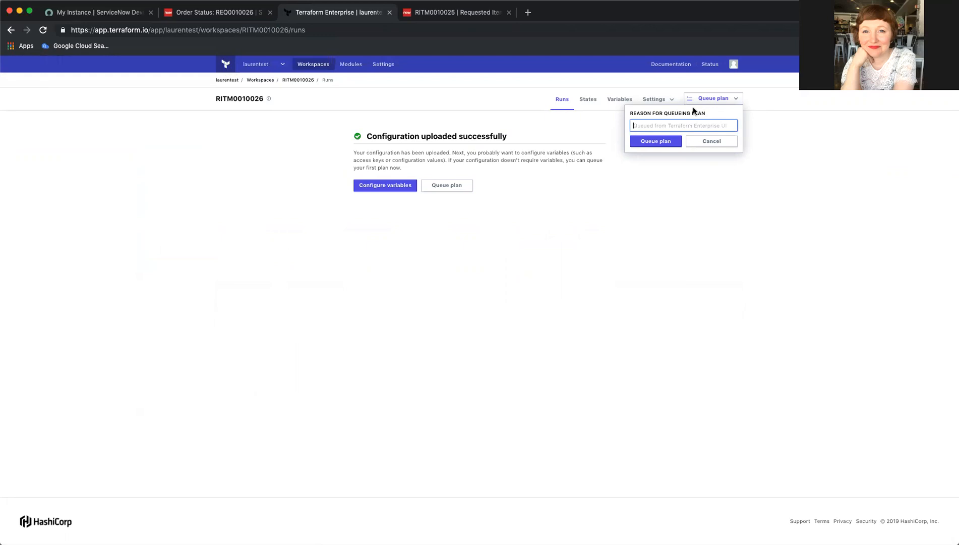
{"action": "type", "text": "Customized"}
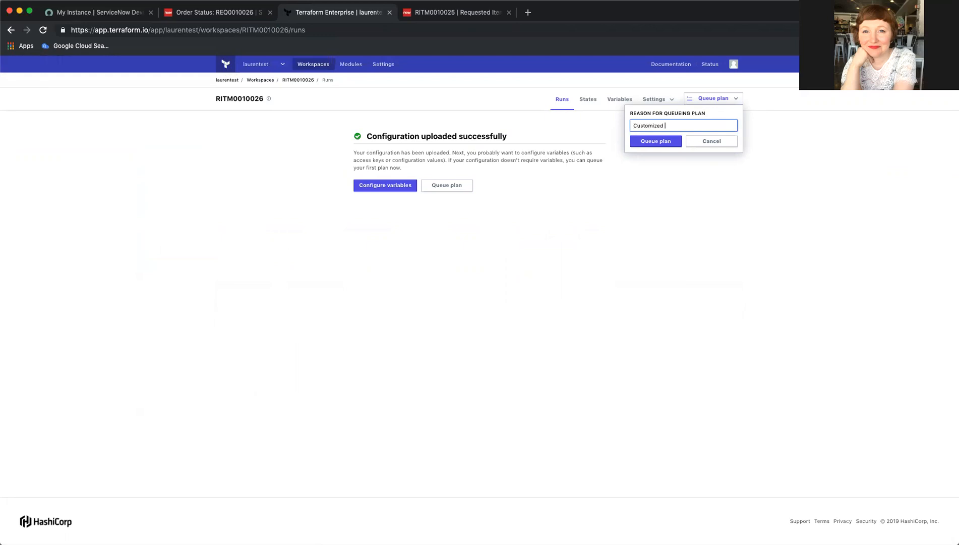
{"action": "left_click", "coordinate": [655, 141]}
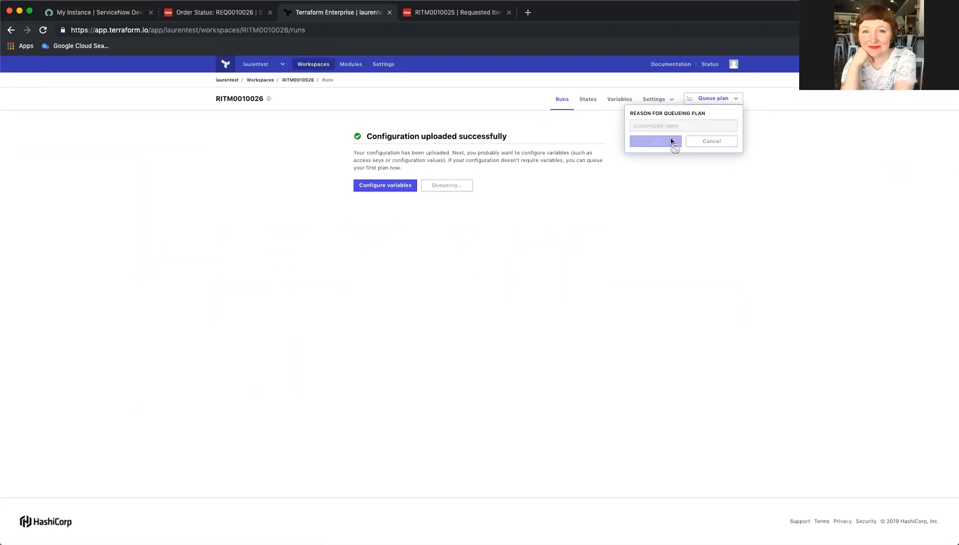
{"action": "left_click", "coordinate": [654, 141]}
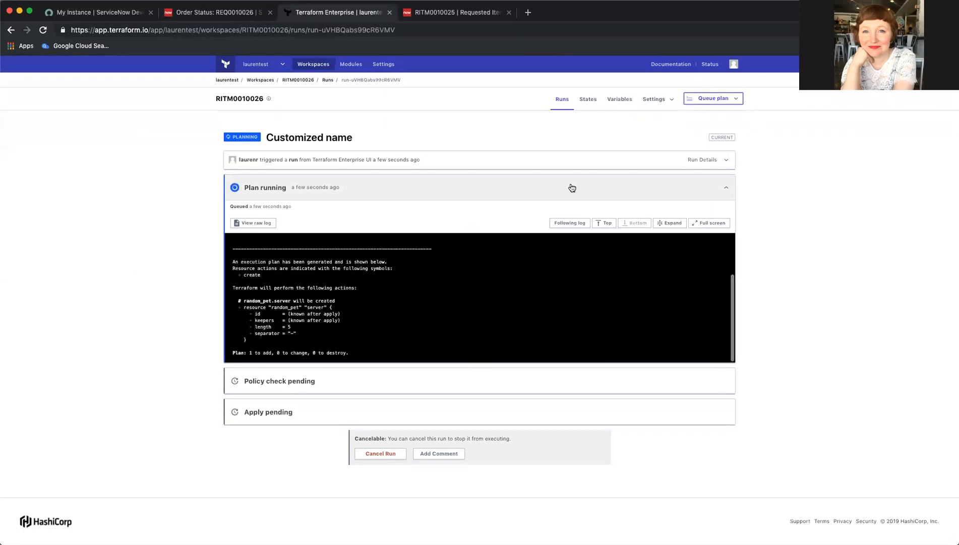
{"action": "mouse_move", "coordinate": [463, 341]}
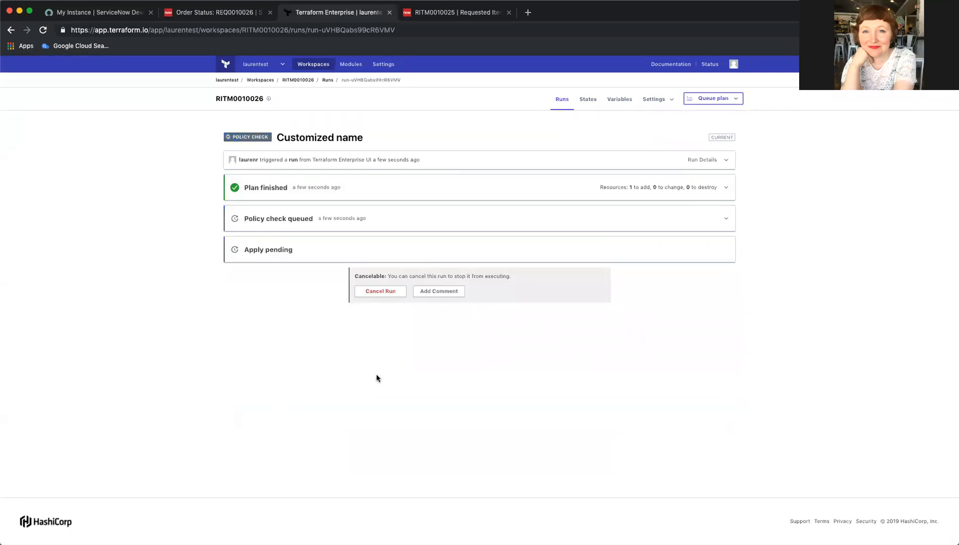
Review the plan and policy check, then confirm and apply with comment 'Perfect'.
{"action": "left_click", "coordinate": [279, 219]}
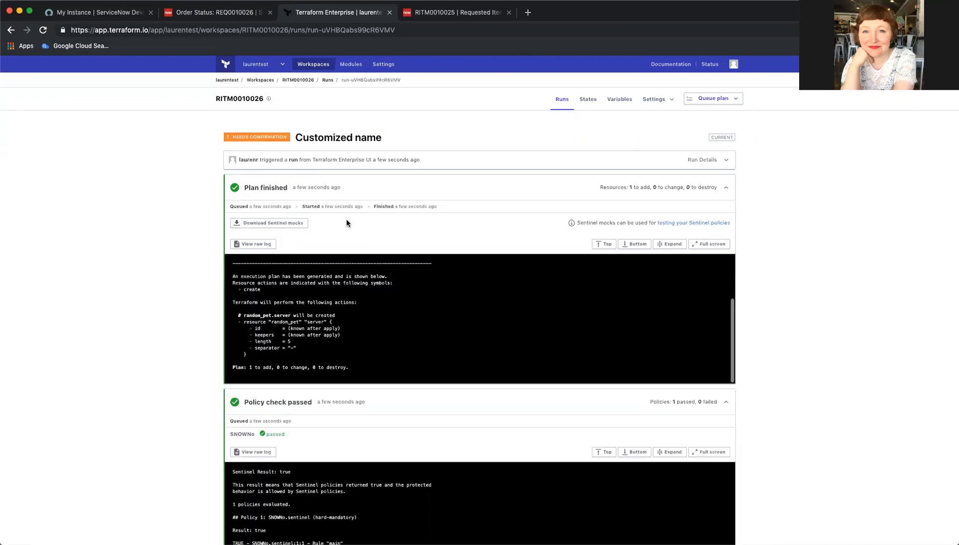
{"action": "scroll", "scroll_direction": "down", "scroll_amount": 3}
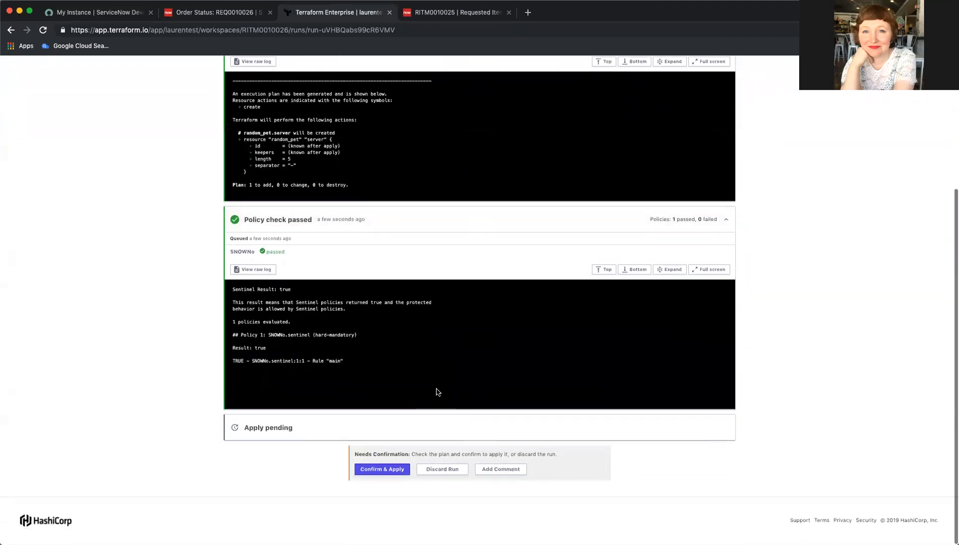
{"action": "left_click", "coordinate": [381, 469]}
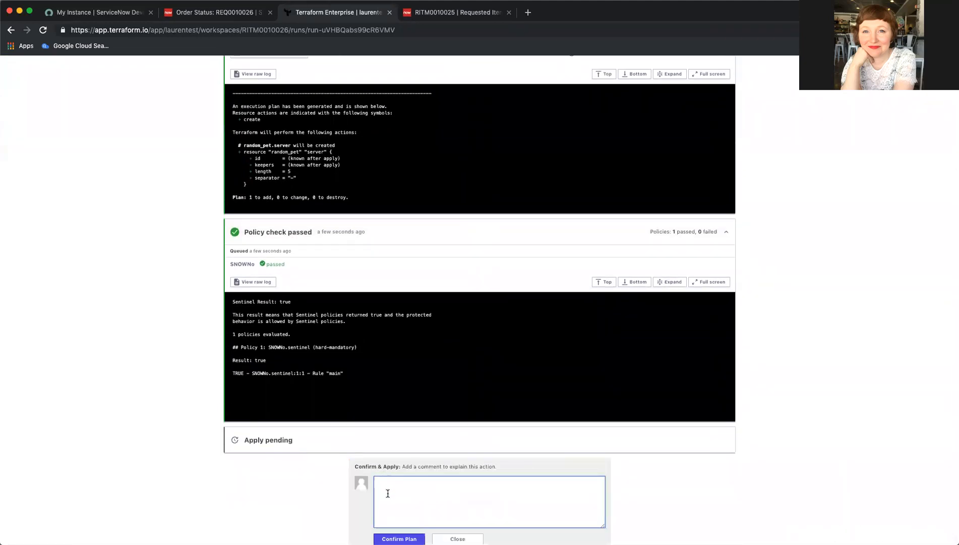
{"action": "type", "text": "Perfect"}
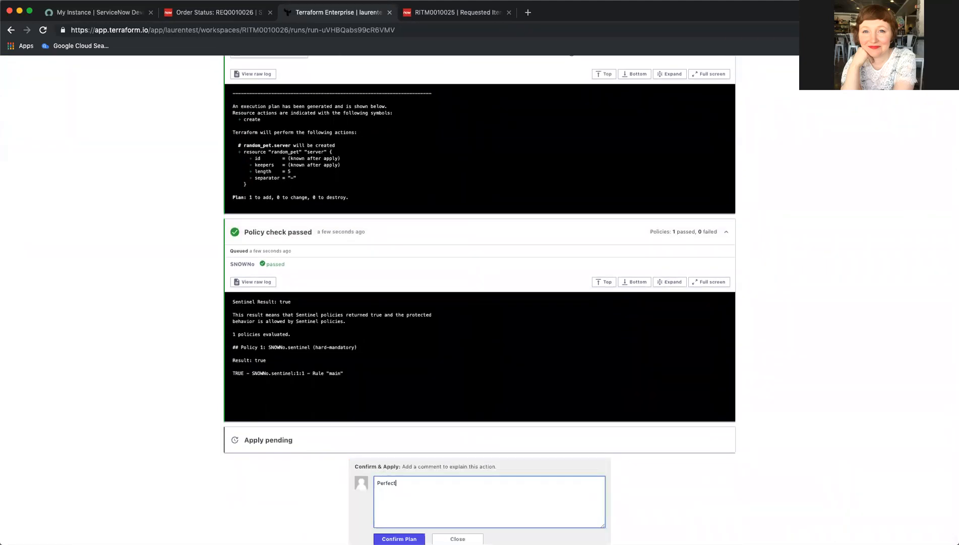
{"action": "left_click", "coordinate": [399, 539]}
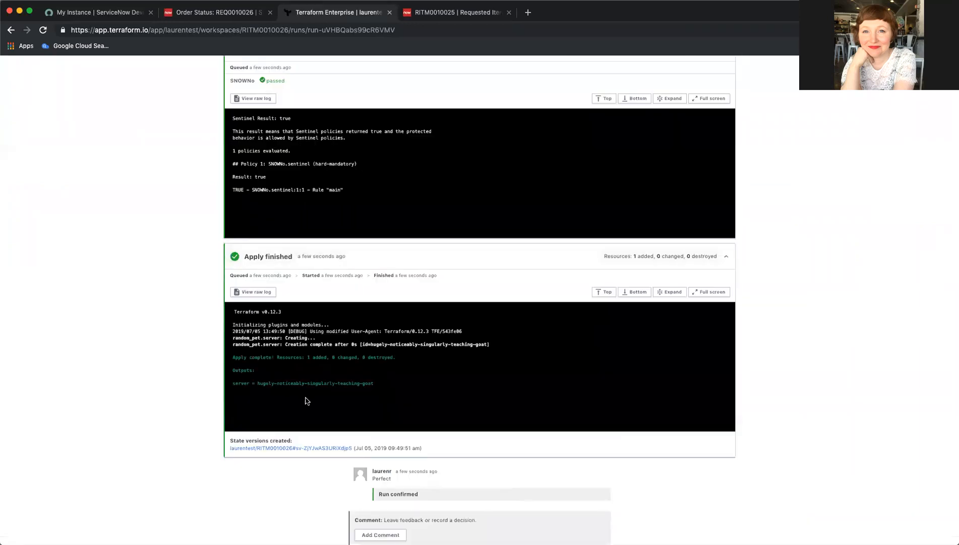
{"action": "mouse_move", "coordinate": [291, 396]}
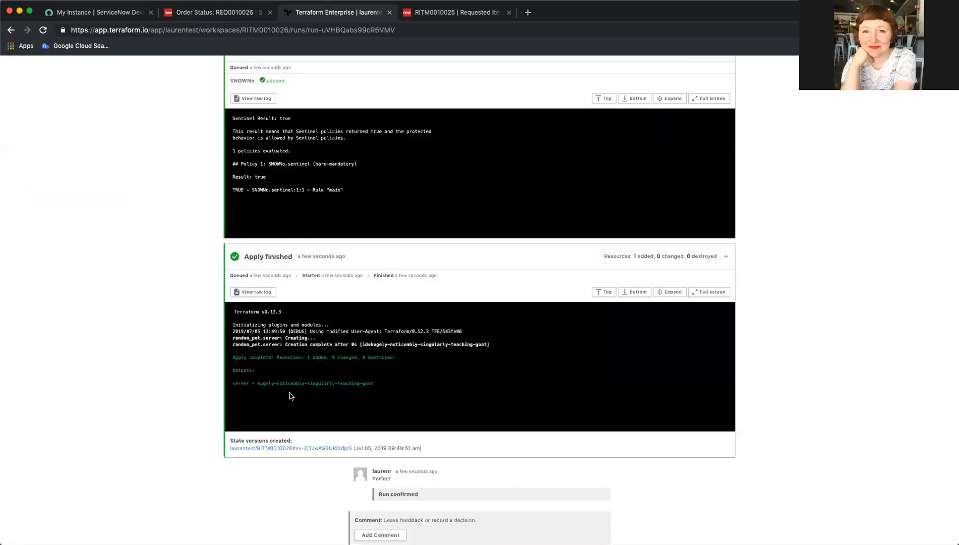
Open RITM0010026 and scroll to the hugely-noticeably-singularly-teaching-goat apply result.
{"action": "left_click", "coordinate": [216, 12]}
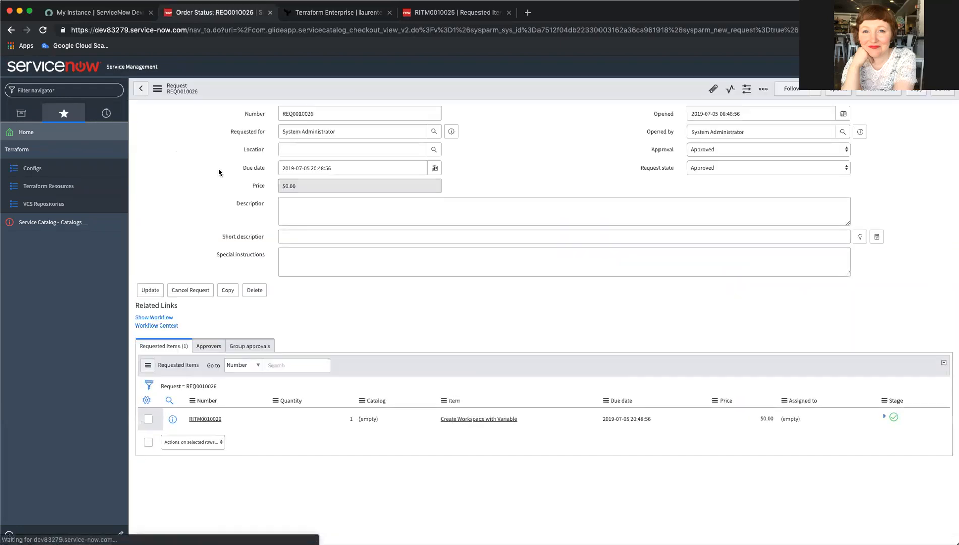
{"action": "left_click", "coordinate": [204, 419]}
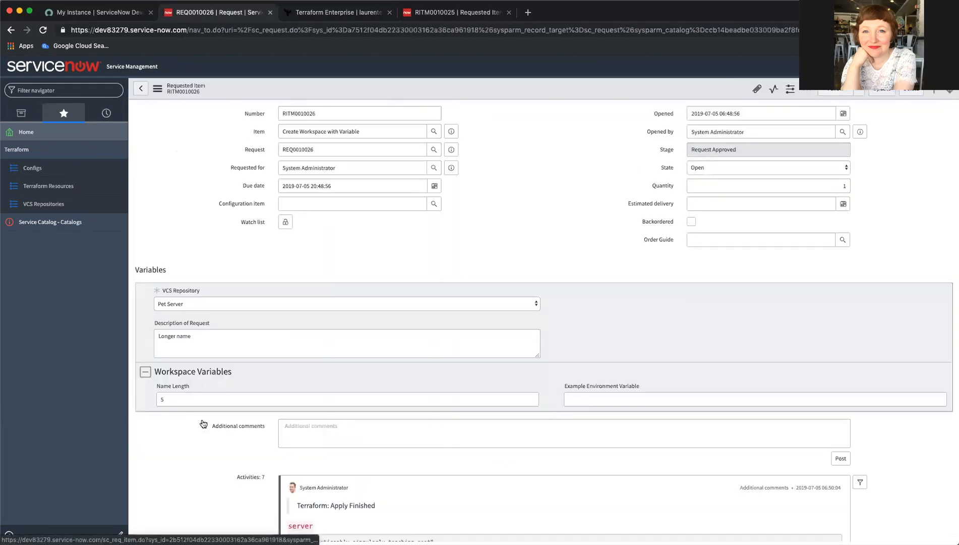
{"action": "scroll", "scroll_direction": "down", "scroll_amount": 3}
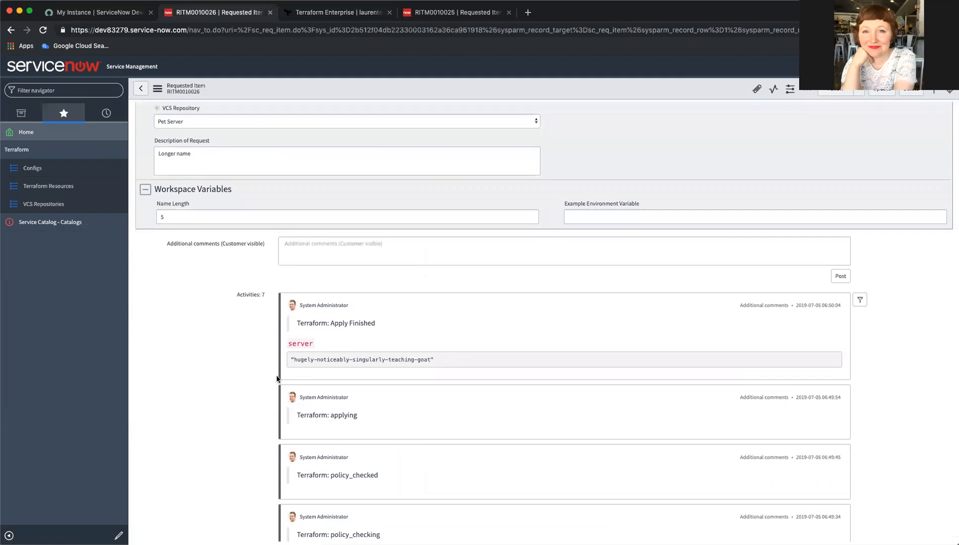